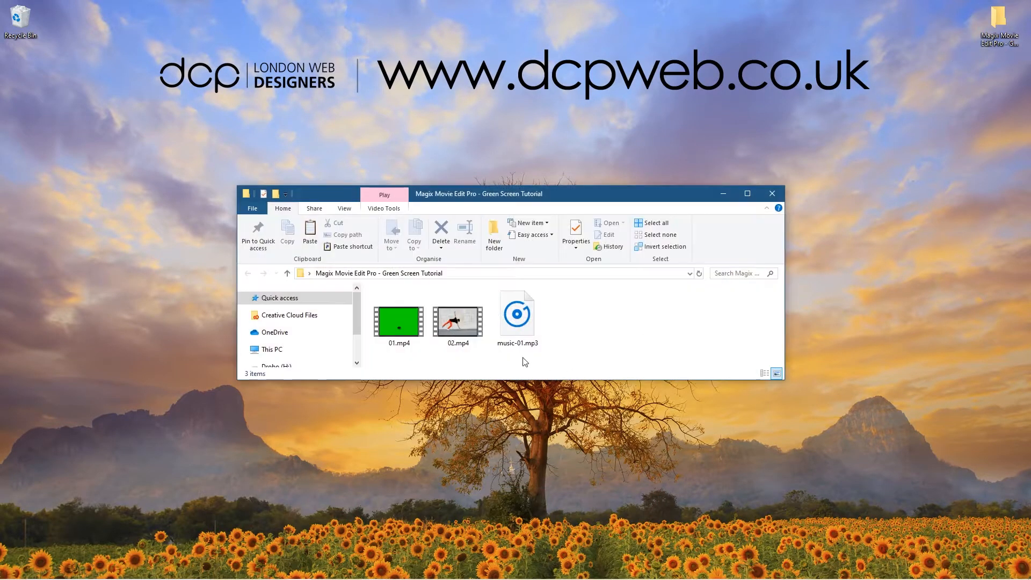
Add the dancer clip 02.mp4 from the Green Screen Tutorial folder to the timeline.
left_click(516, 314)
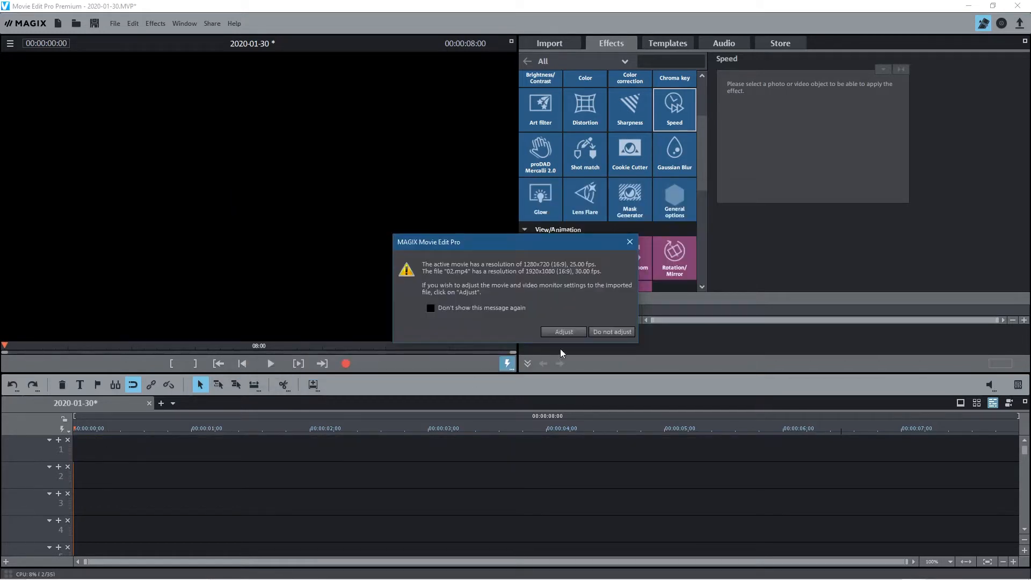
Adjust the movie to the clip's 1920x1080 resolution and bring File Explorer back up.
left_click(611, 331)
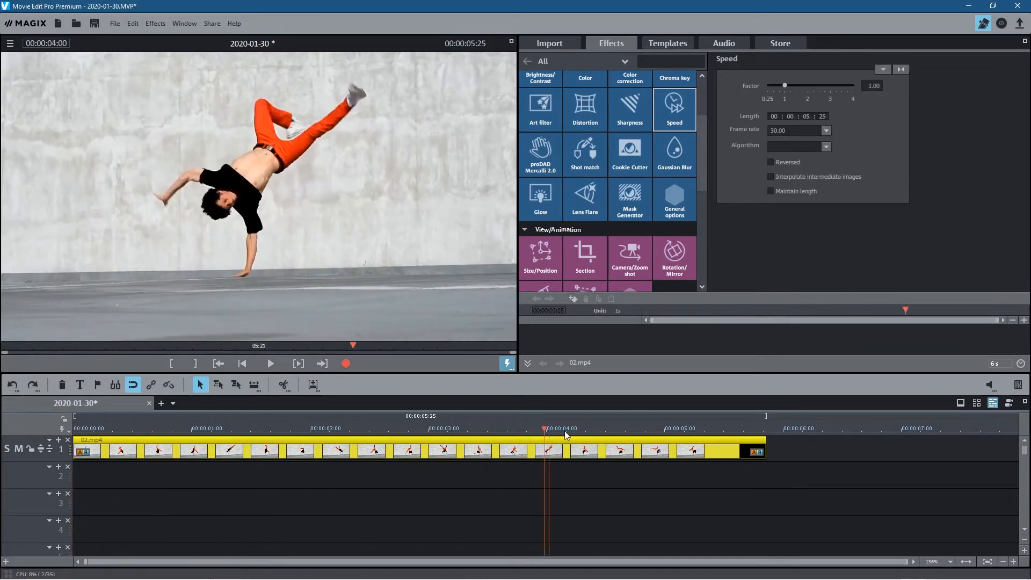
left_click(232, 428)
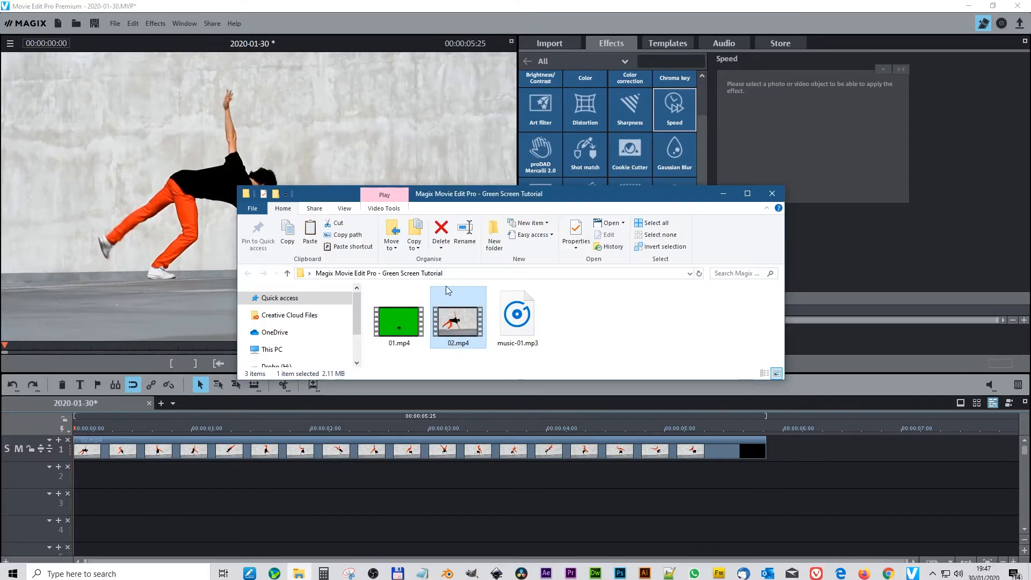
Drop 01.mp4 onto track 2, choosing not to adjust the movie resolution.
left_click(398, 321)
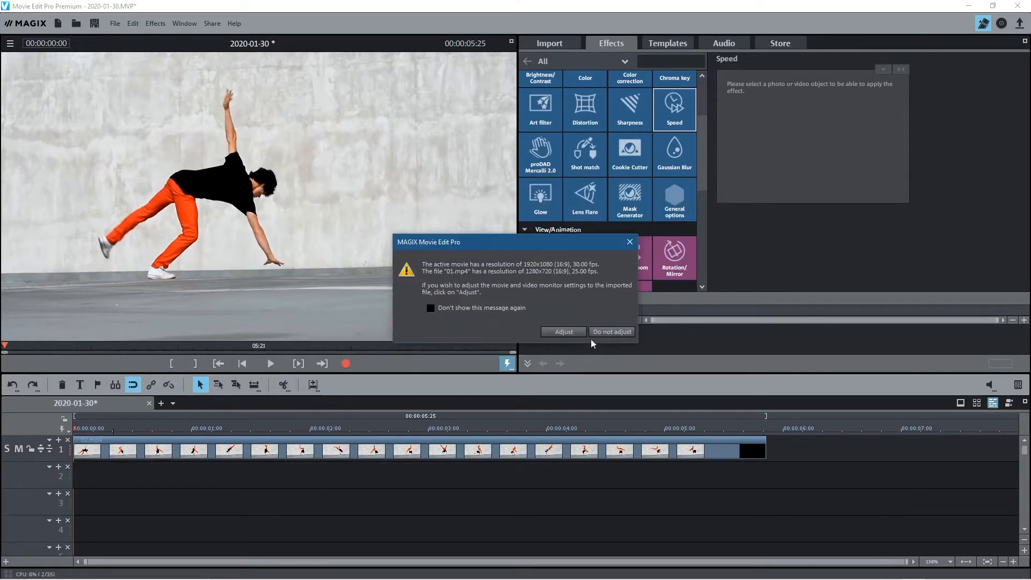
left_click(611, 331)
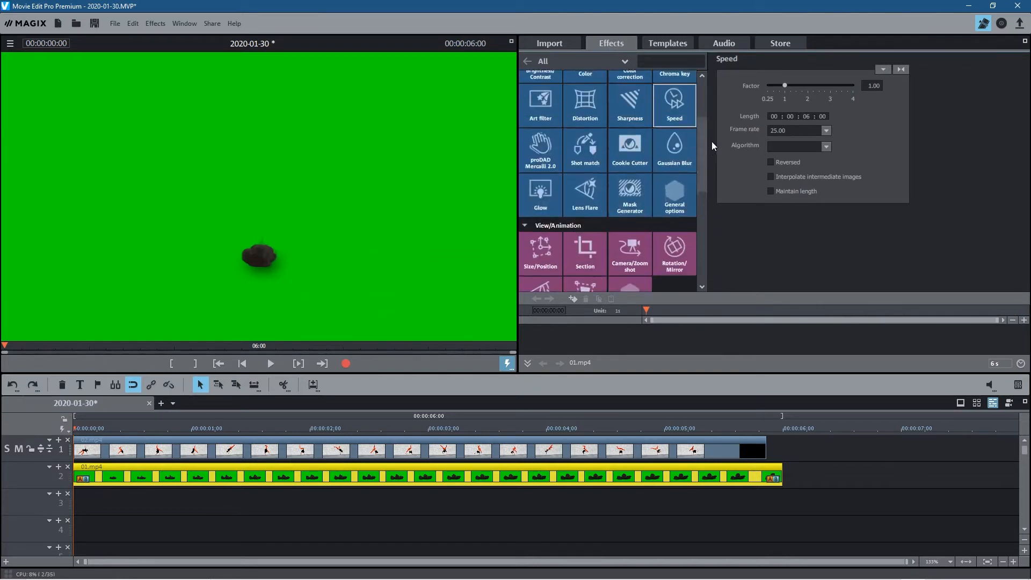
Apply a Green chroma key to 01.mp4, sampling the green background as key colour.
left_click(673, 165)
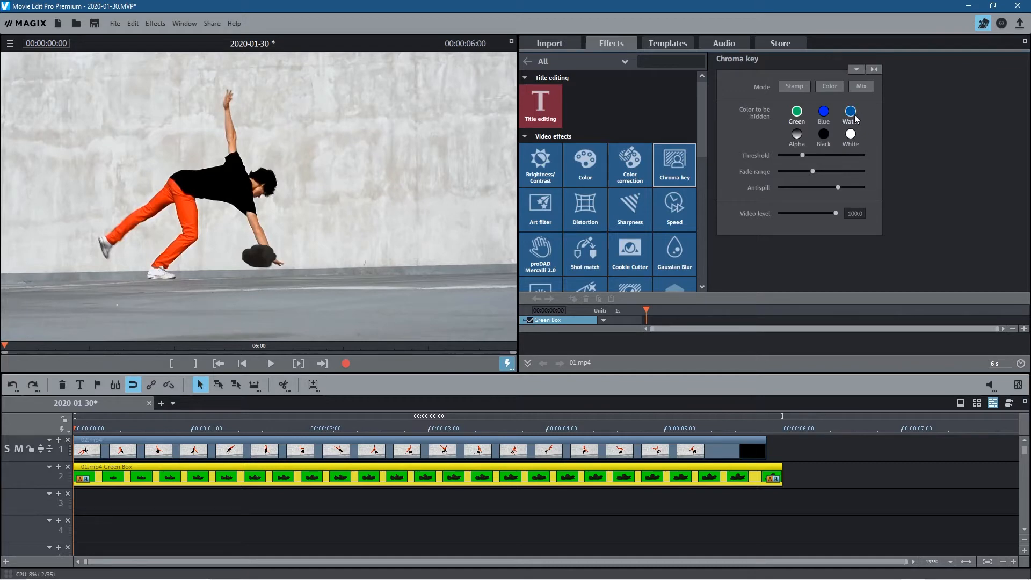
left_click(822, 112)
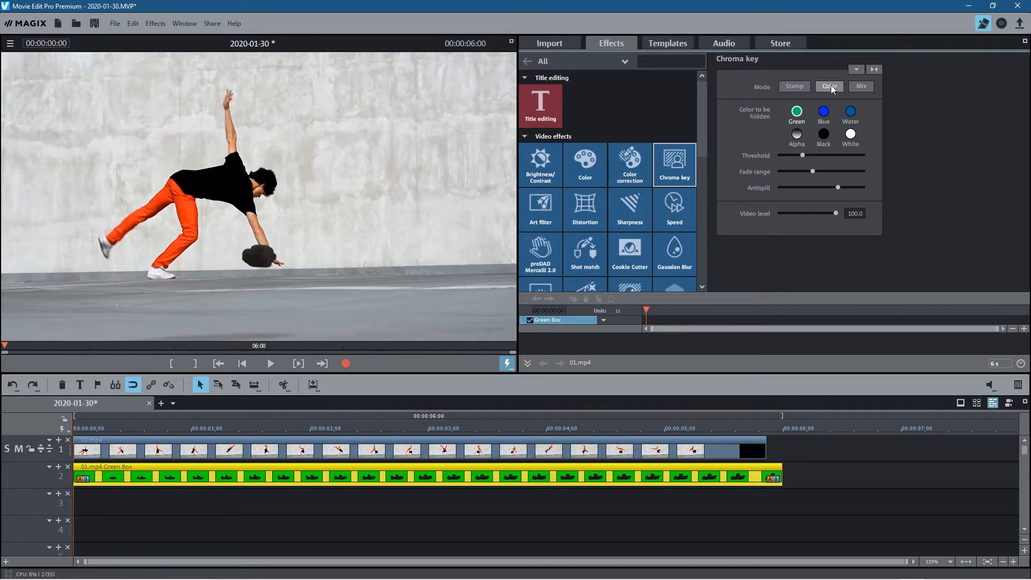
left_click(794, 86)
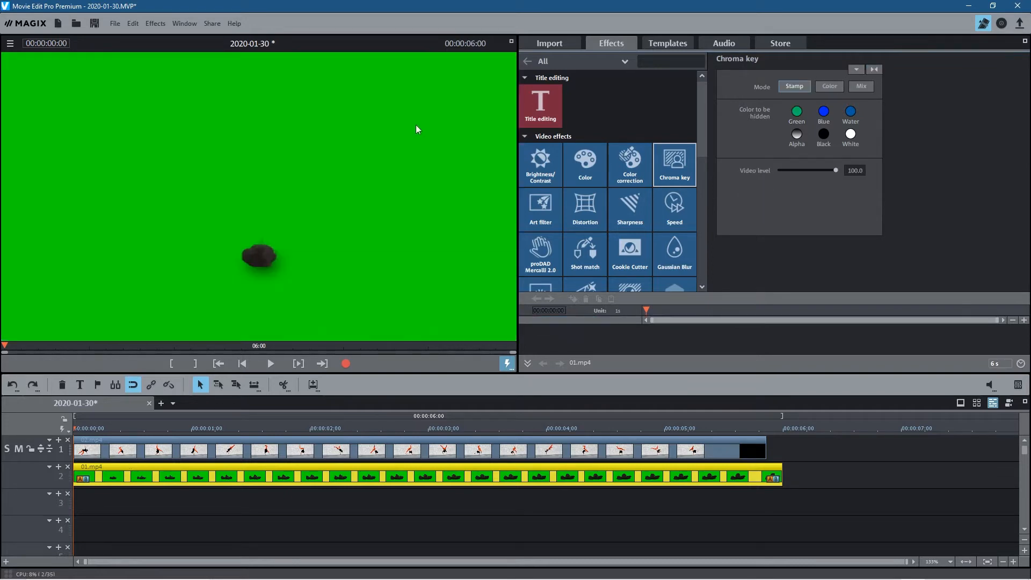
mouse_move(378, 71)
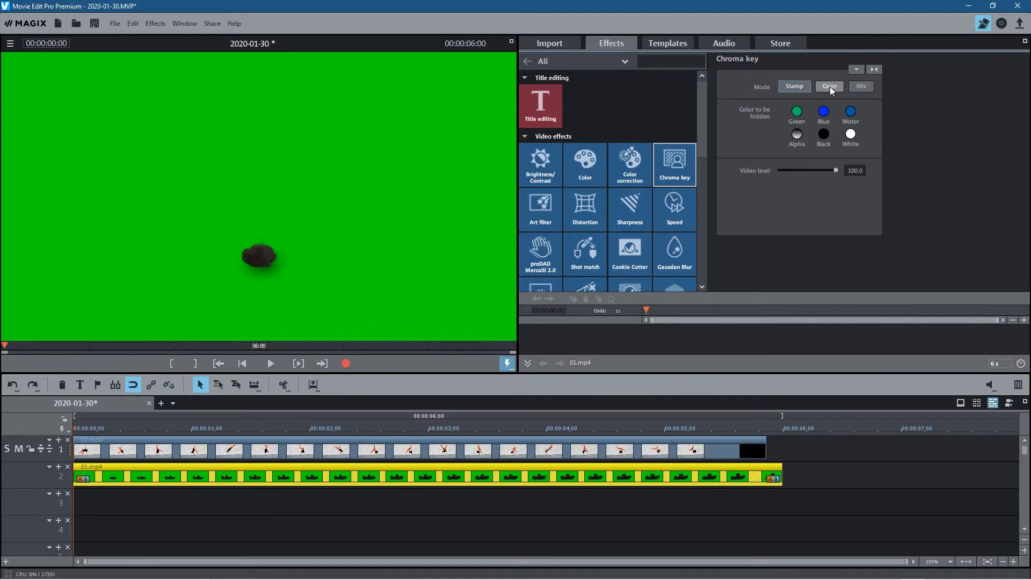
left_click(828, 86)
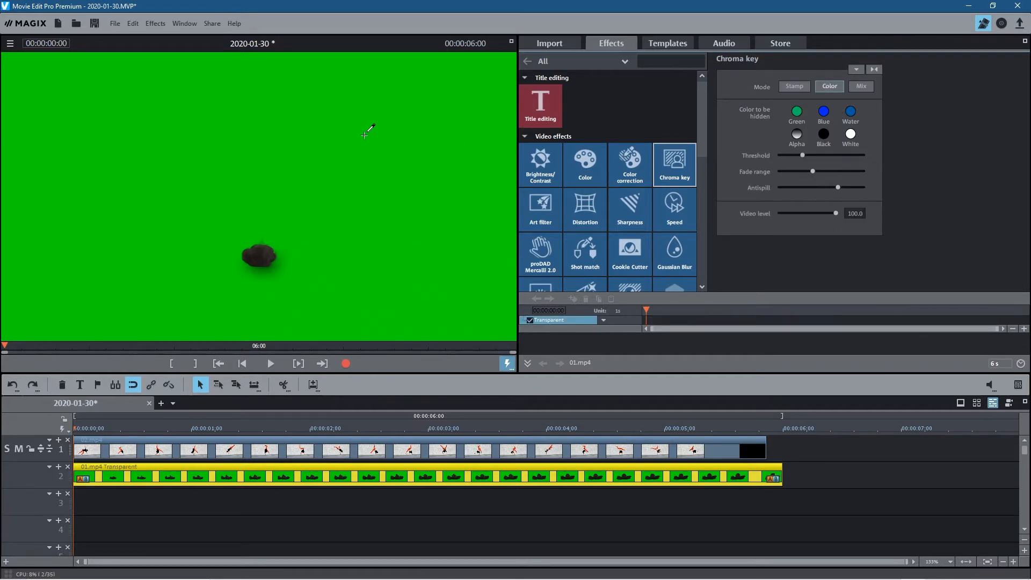
mouse_move(315, 164)
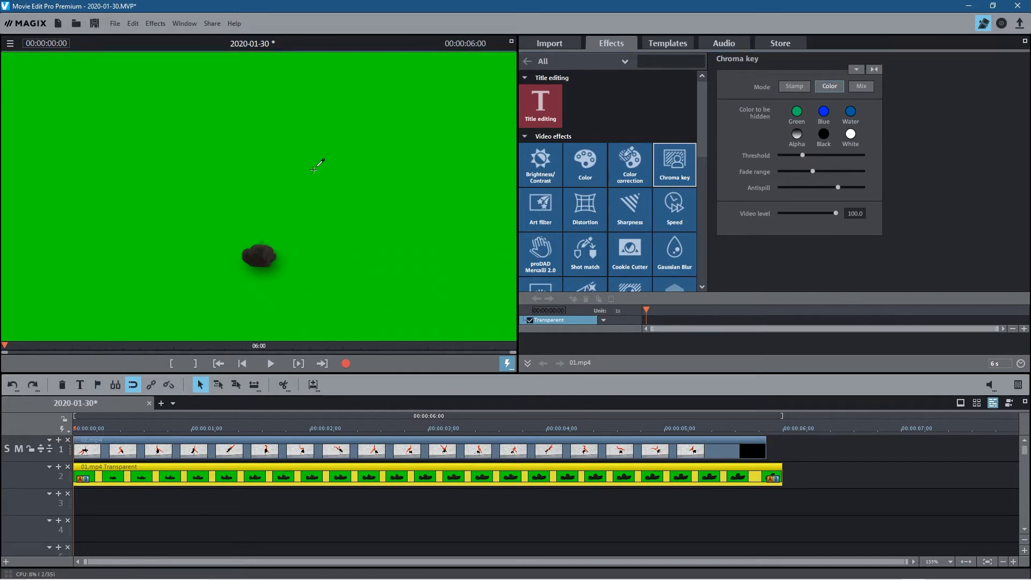
left_click(796, 110)
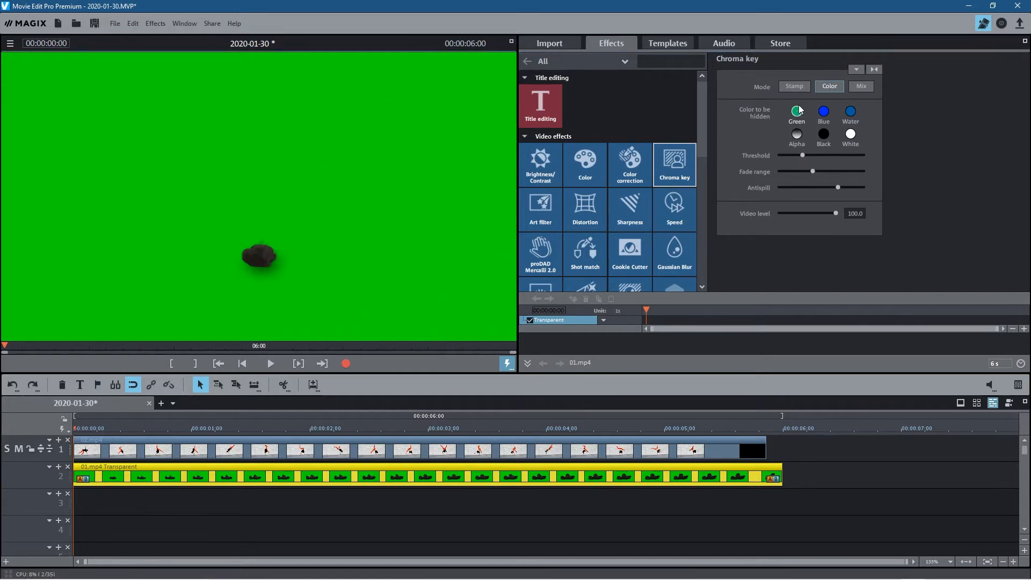
mouse_move(874, 70)
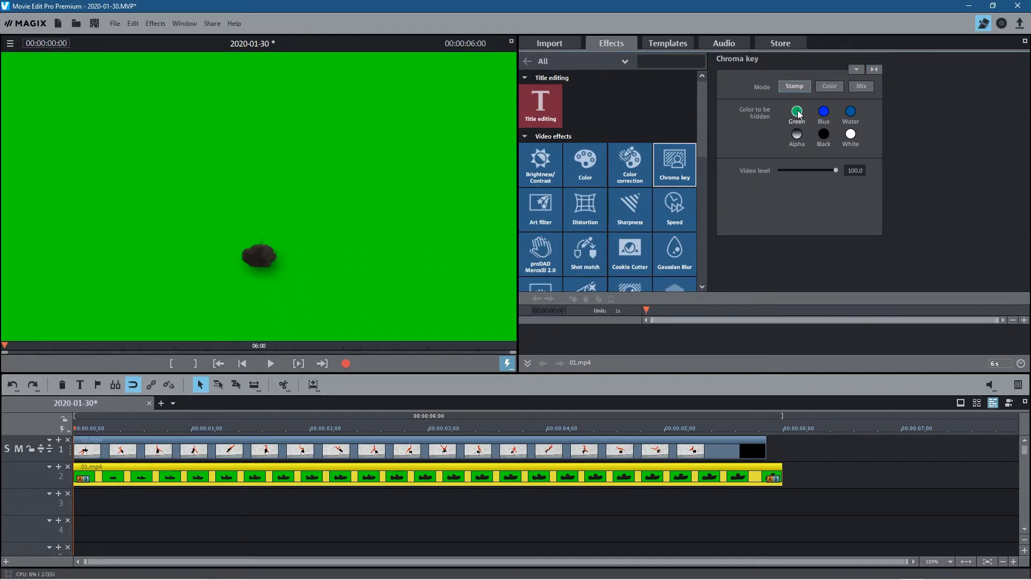
left_click(796, 111)
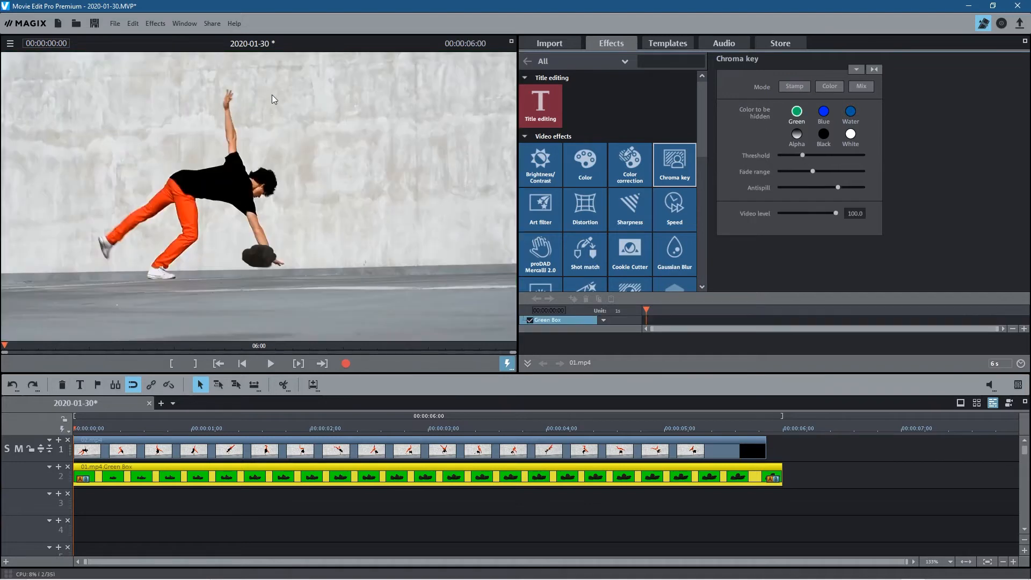
mouse_move(132, 427)
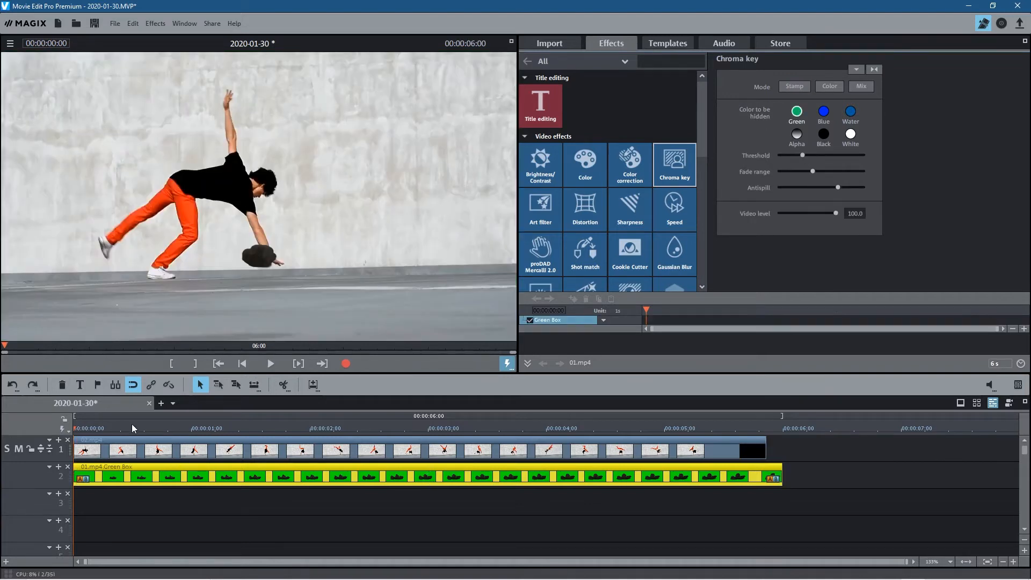
left_click(648, 428)
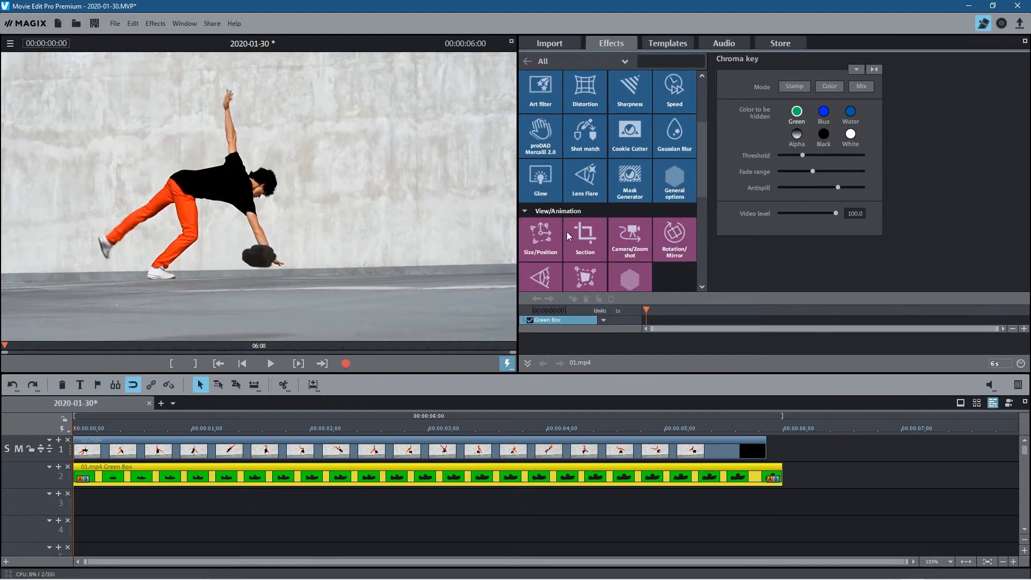
Use Size/Position to drag the smoke overlay just below the dancer's hand.
left_click(540, 240)
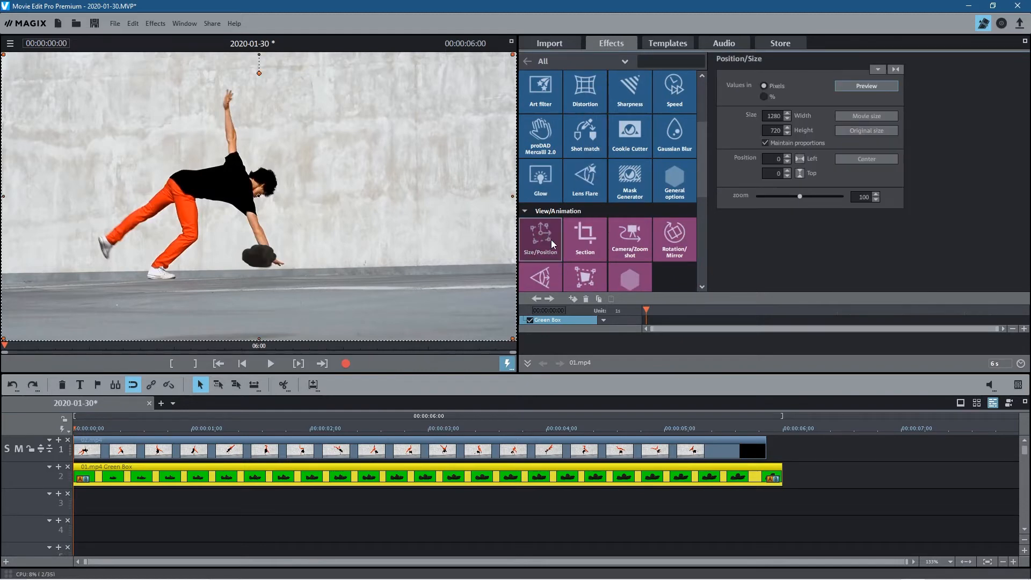
left_click(540, 240)
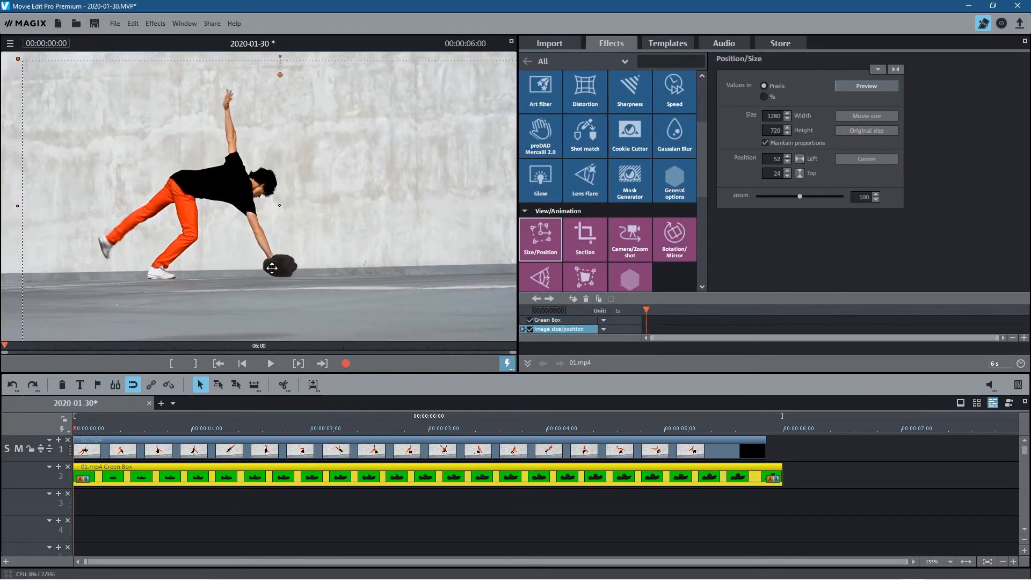
left_click_drag(272, 268, 280, 271)
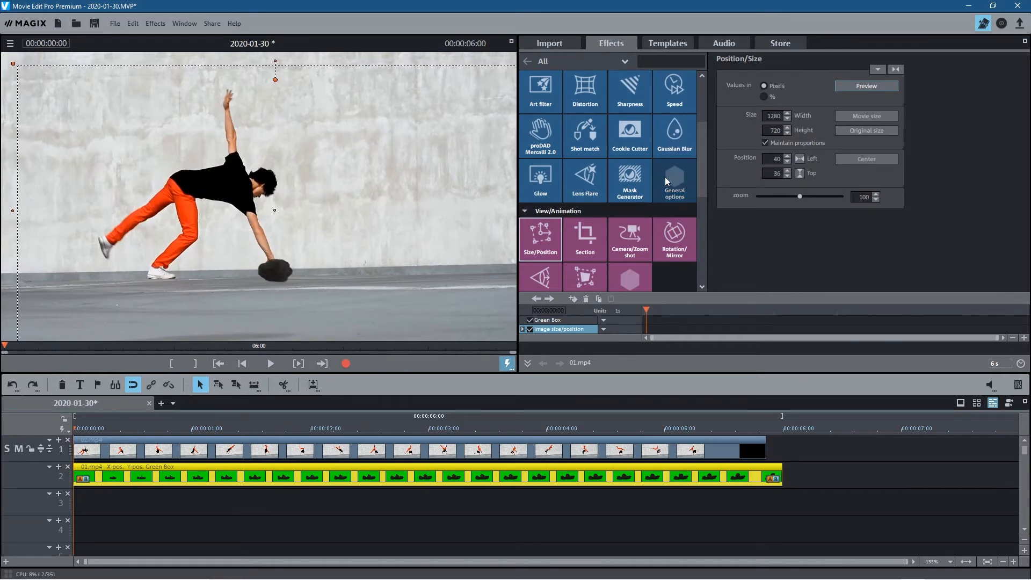
Set 01.mp4's speed factor to 2.00 and start it slightly later.
left_click(673, 92)
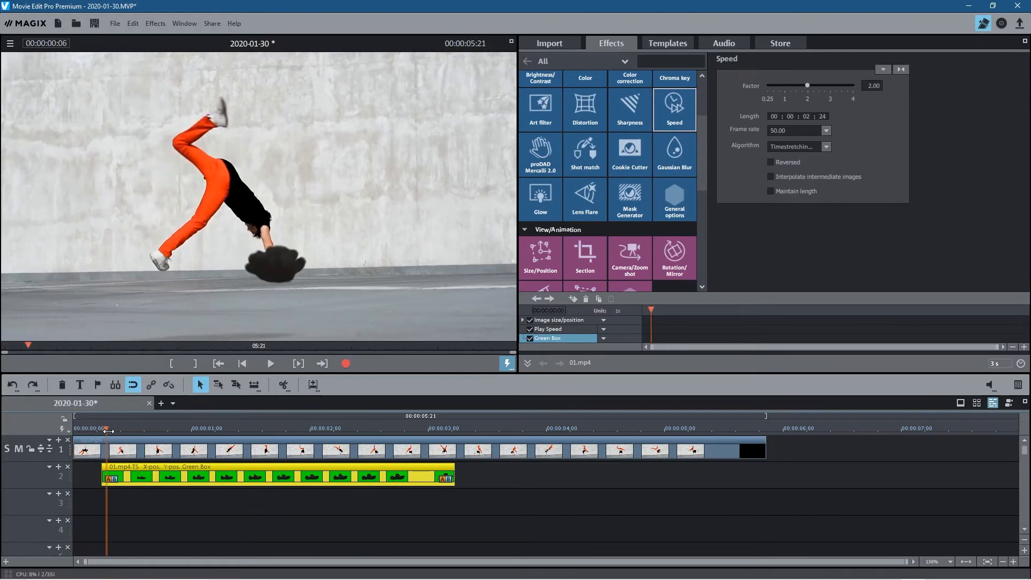
left_click(604, 428)
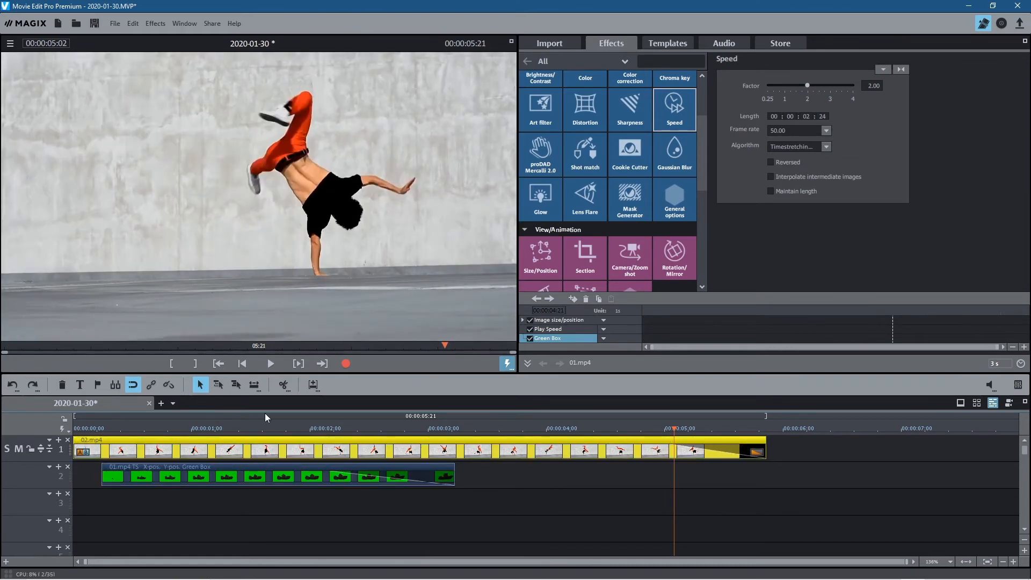
left_click(270, 363)
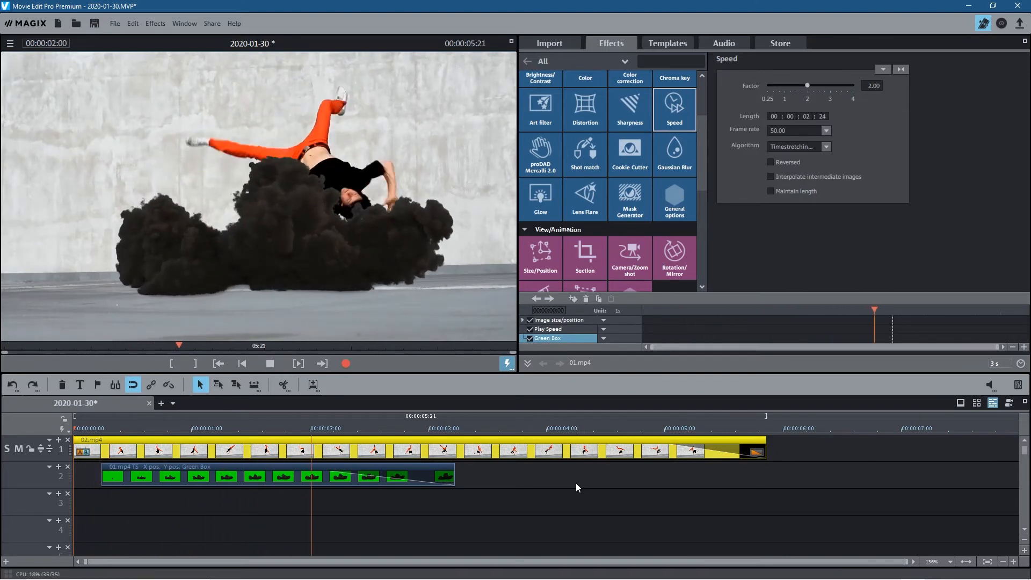
left_click(269, 364)
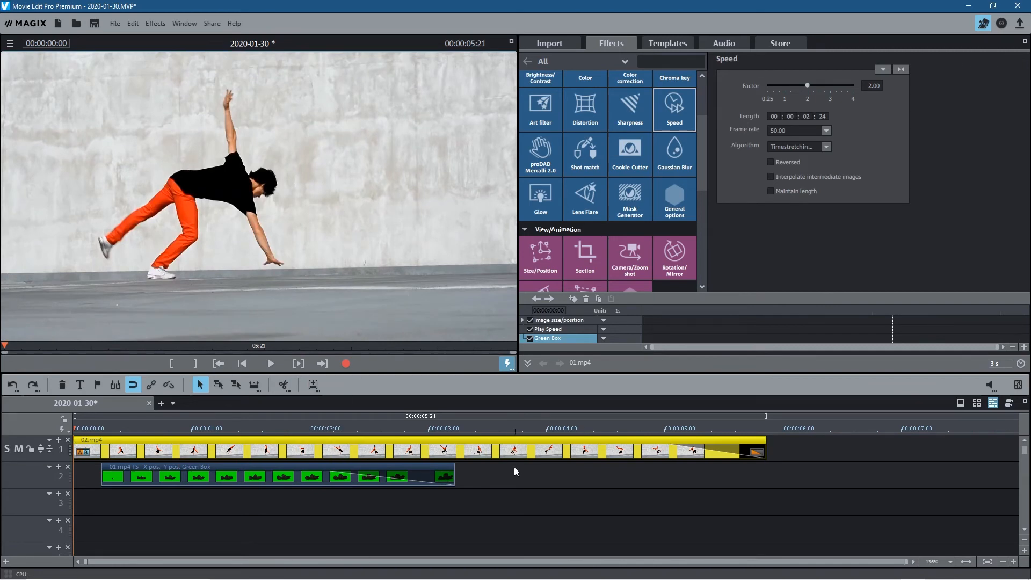
mouse_move(466, 396)
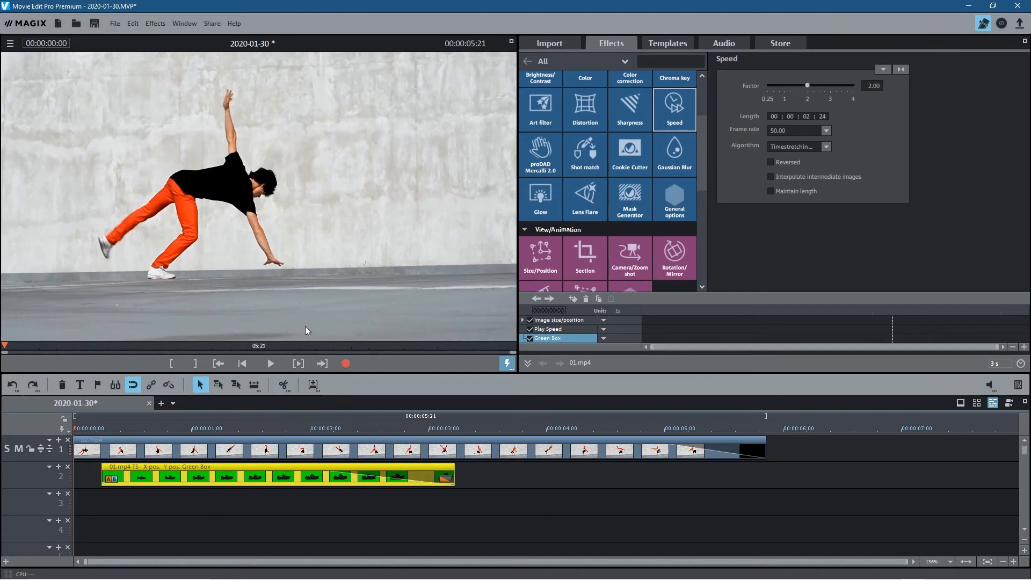
mouse_move(443, 243)
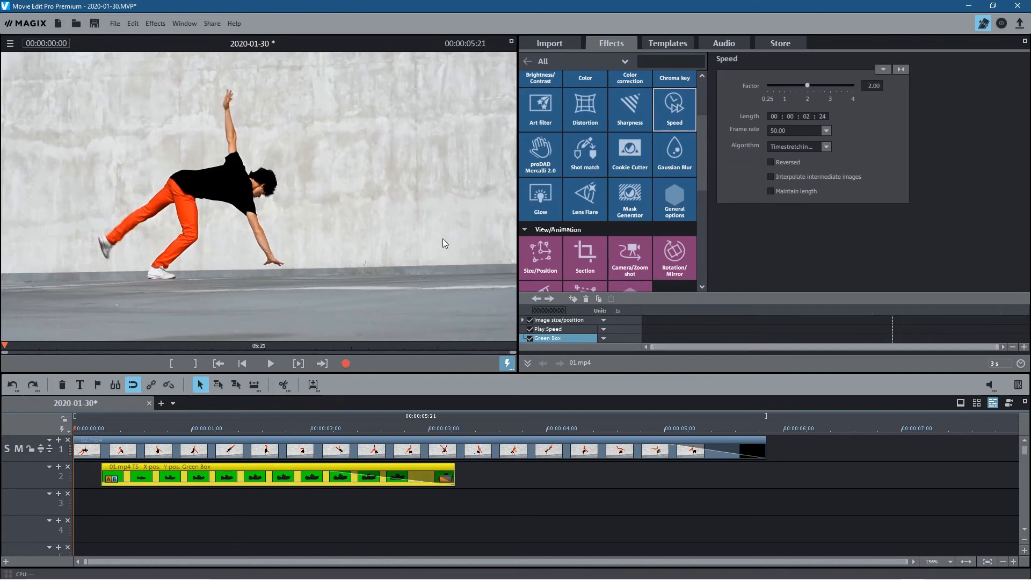
mouse_move(331, 111)
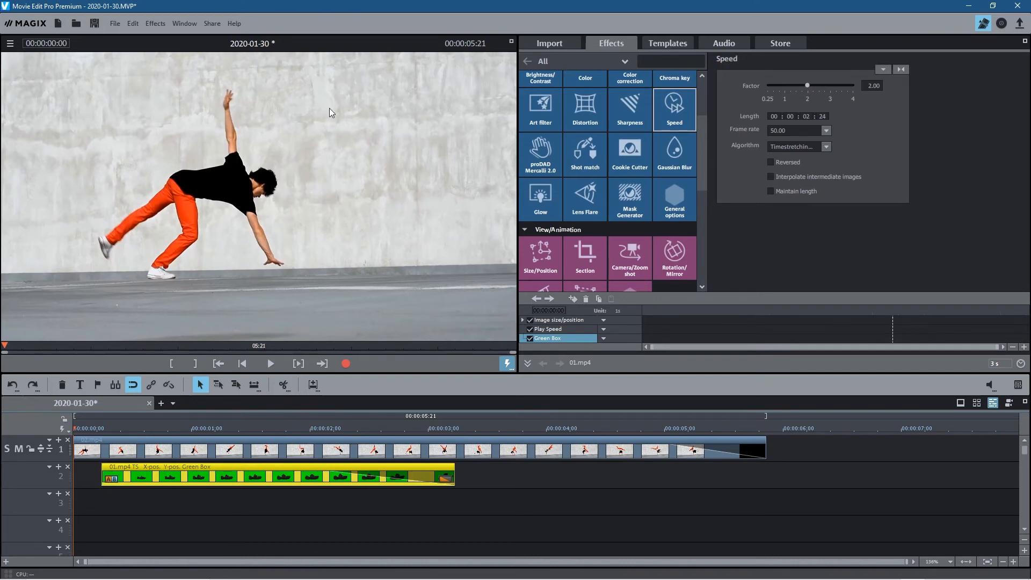
mouse_move(353, 163)
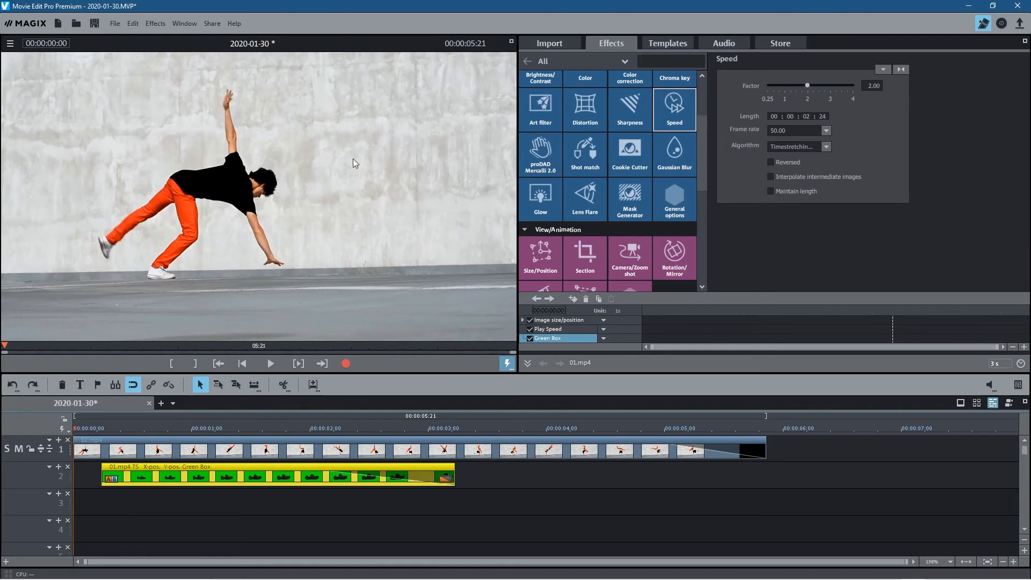
mouse_move(249, 148)
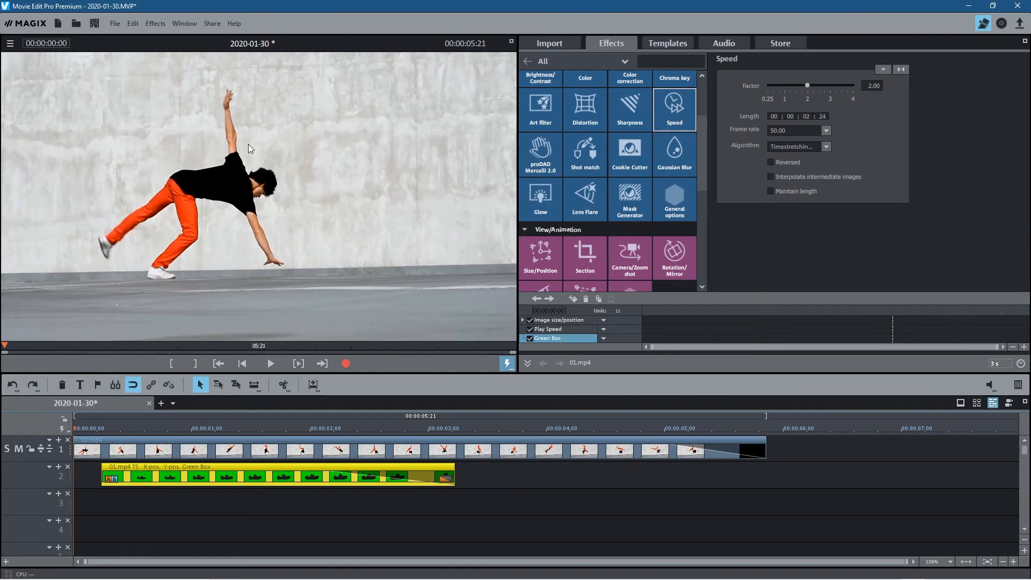